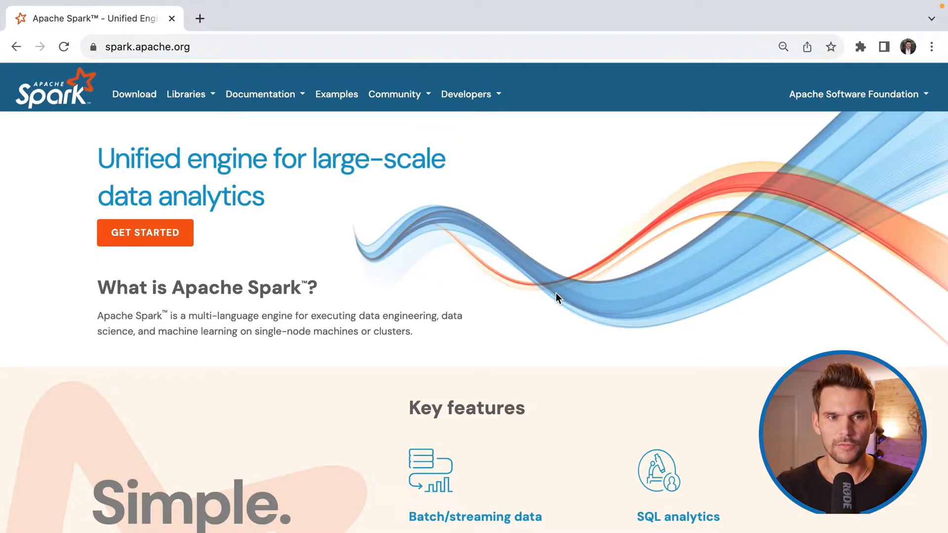
pyautogui.moveTo(142, 119)
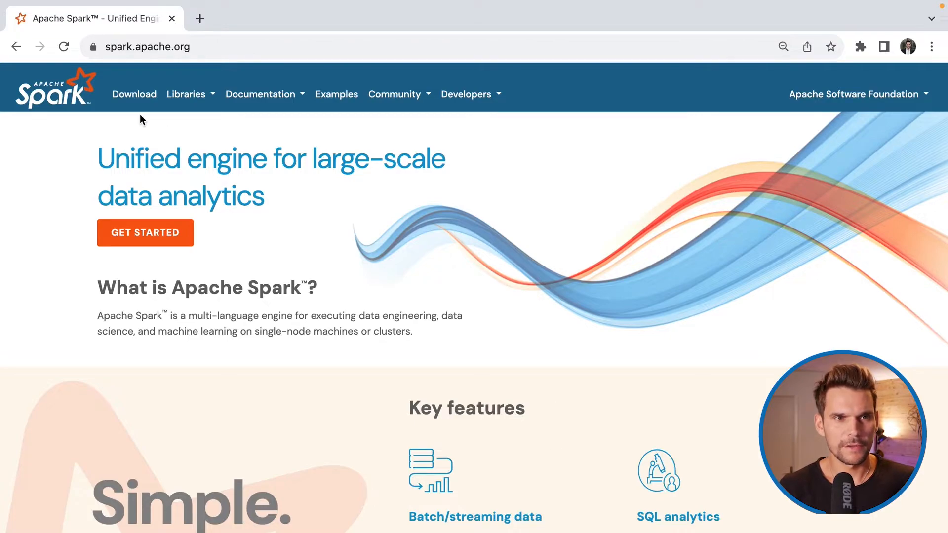
# Expand the Documentation menu on spark.apache.org to reveal the Latest Release link.
pyautogui.click(278, 95)
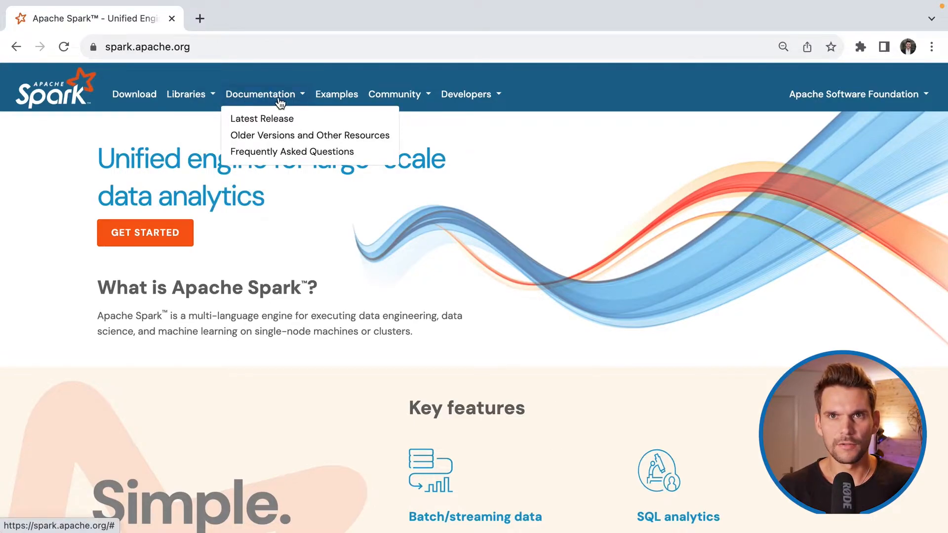
pyautogui.moveTo(271, 119)
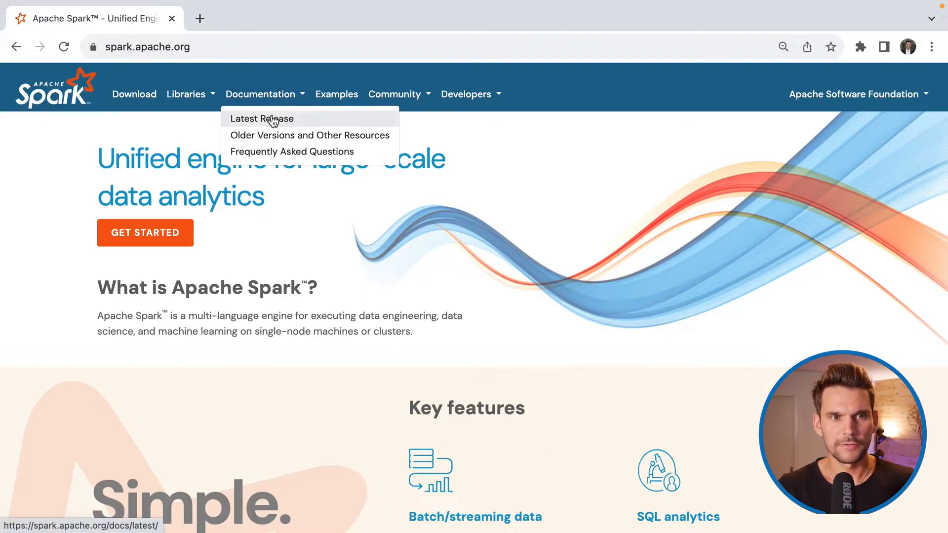
# View the Spark 3.5.0 overview and read the Downloading section's Java and Scala requirements.
pyautogui.click(262, 119)
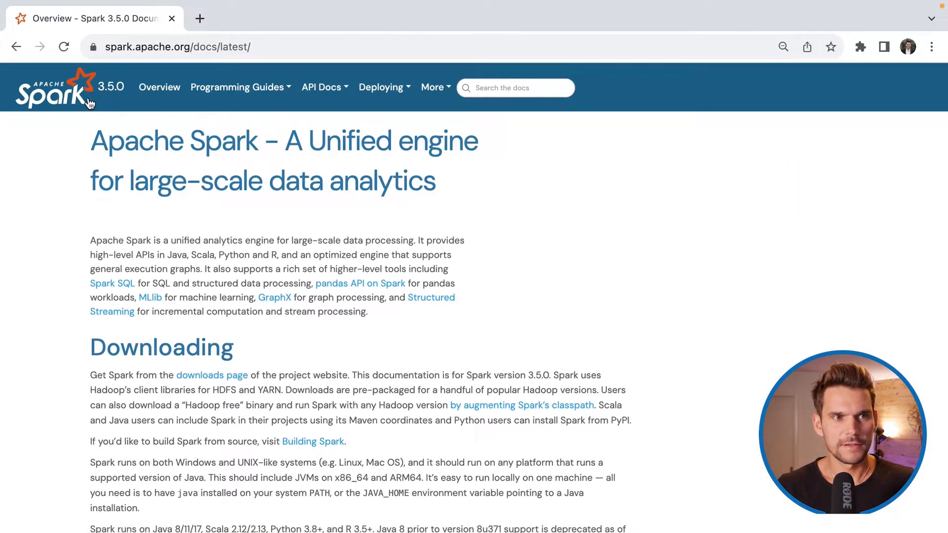
pyautogui.moveTo(105, 93)
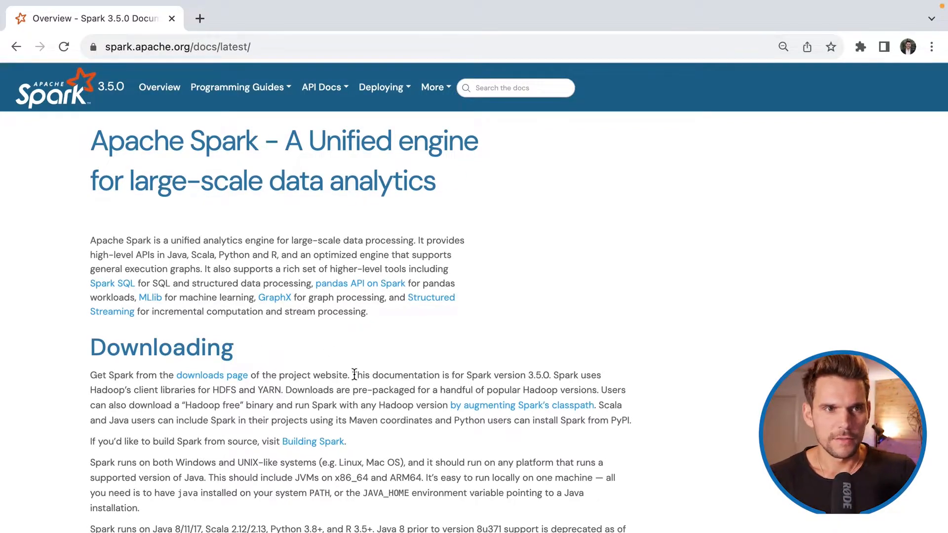
pyautogui.moveTo(379, 424)
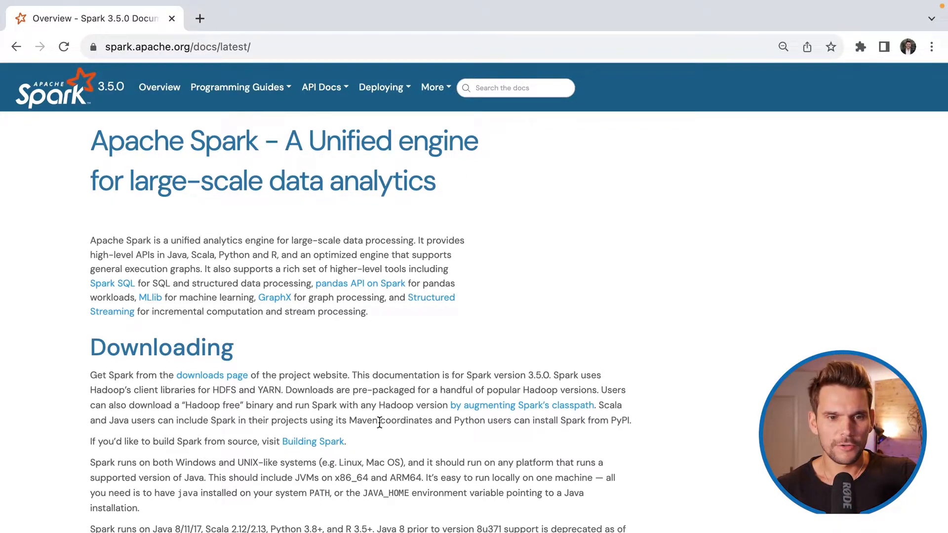
pyautogui.scroll(-3)
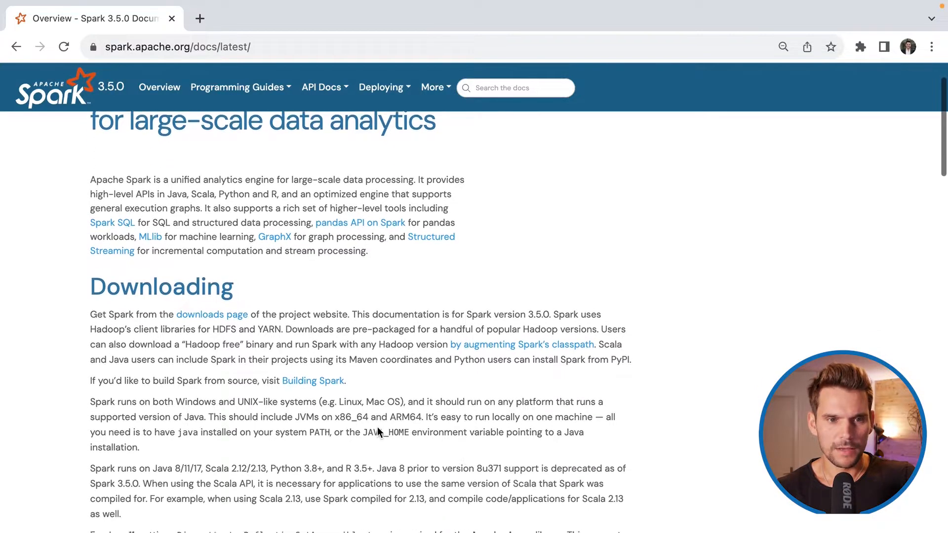
pyautogui.scroll(-3)
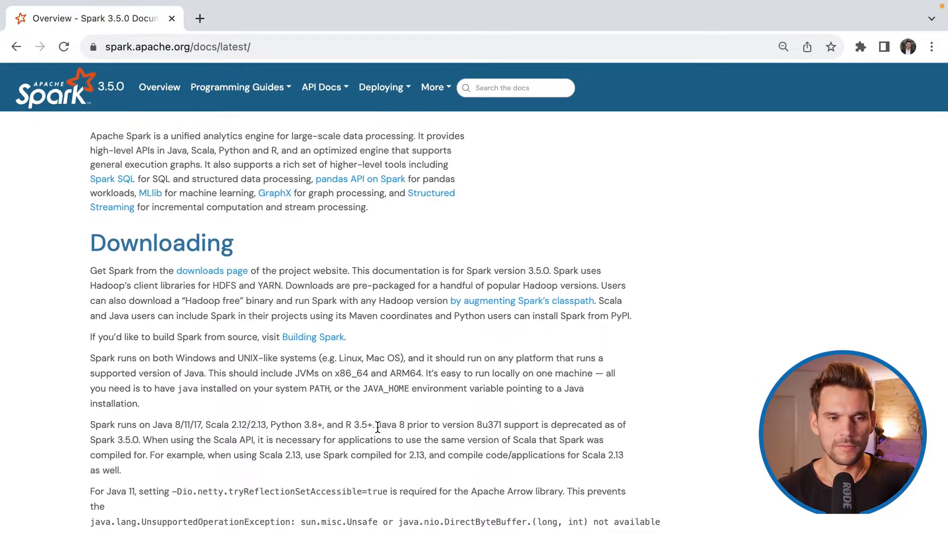
pyautogui.scroll(-3)
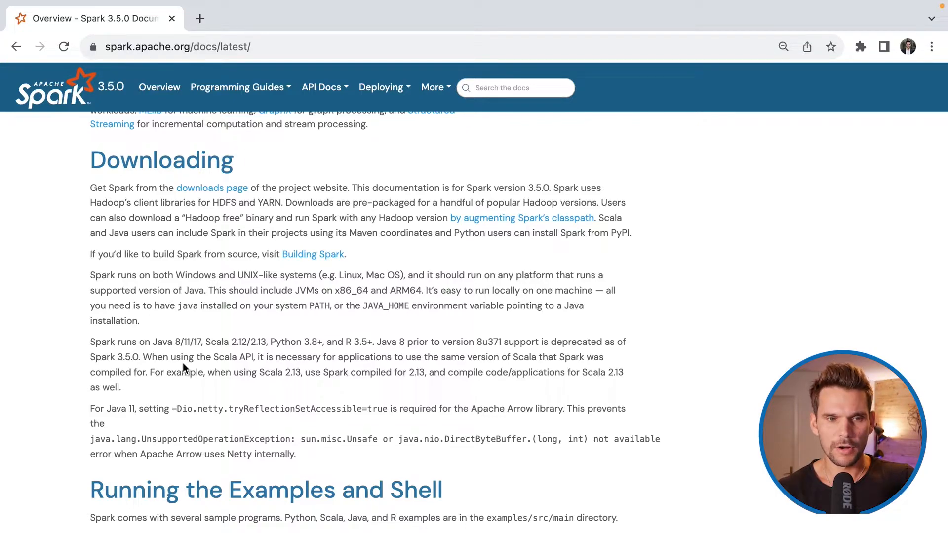
pyautogui.moveTo(277, 381)
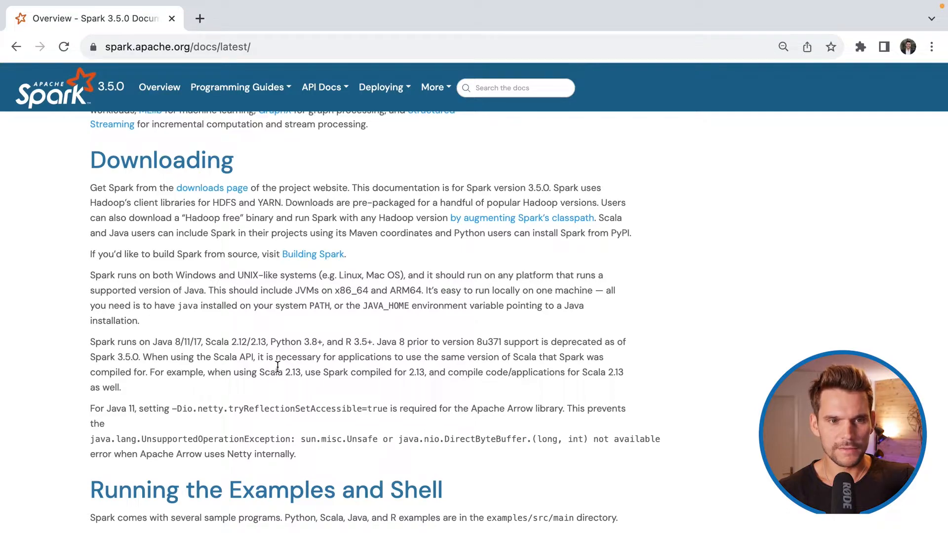
pyautogui.moveTo(285, 373)
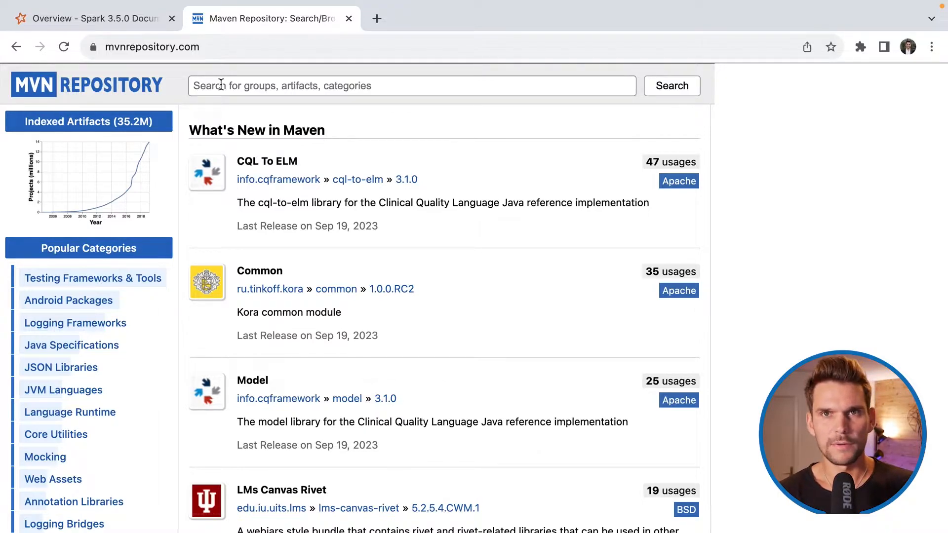
# Search mvnrepository.com for the org.apache.spark group, listing Spark Project Core first.
pyautogui.write('or')
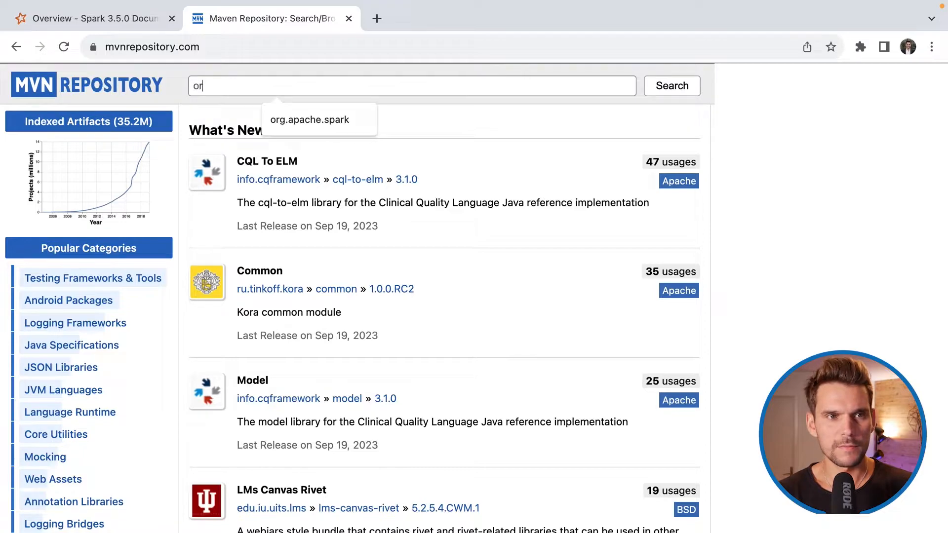
pyautogui.click(310, 120)
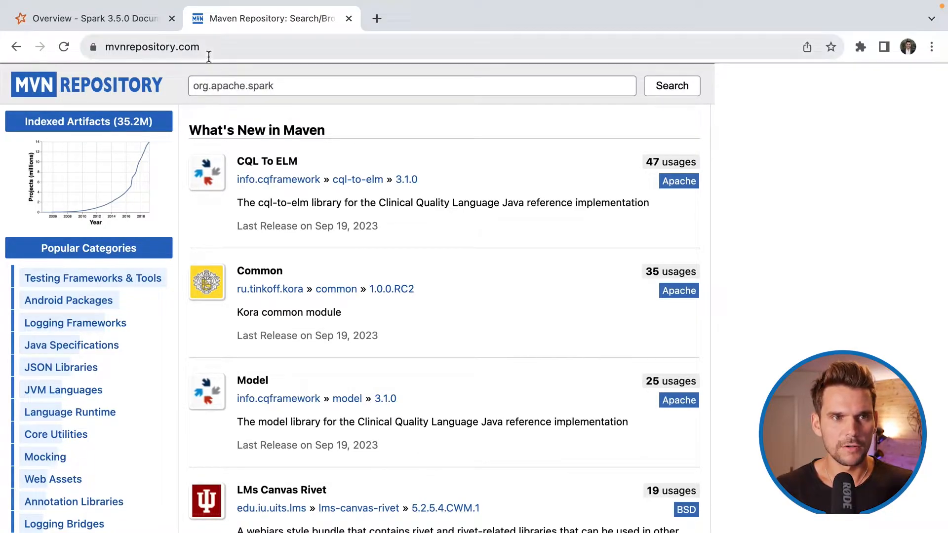
pyautogui.click(672, 86)
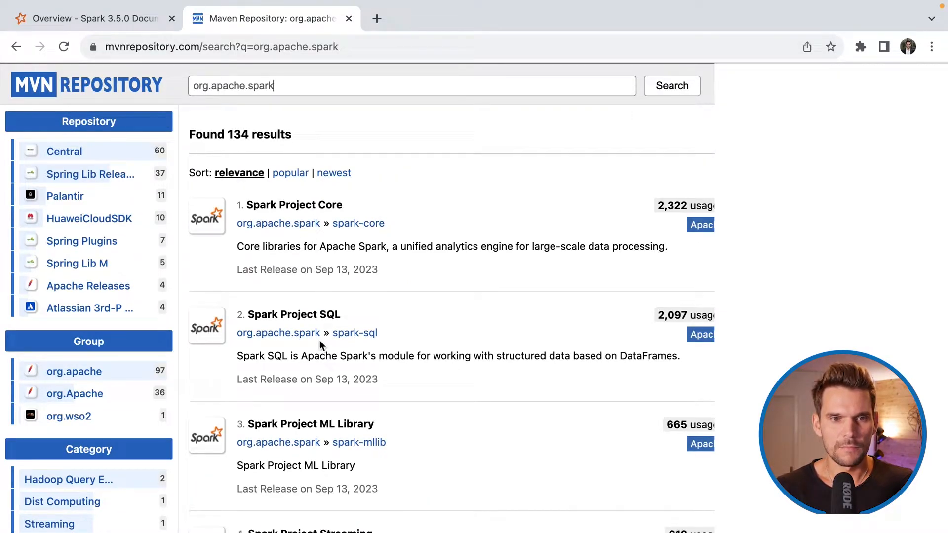
pyautogui.scroll(-3)
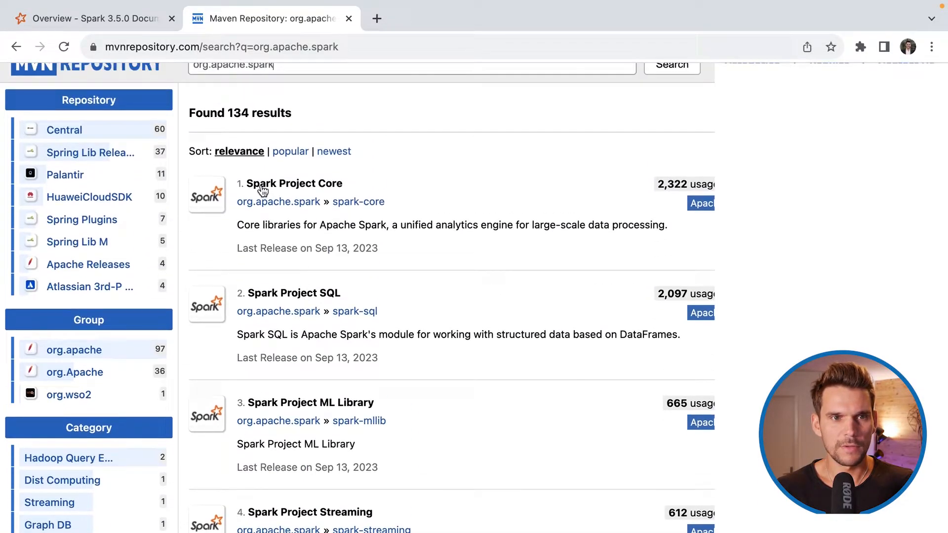
pyautogui.moveTo(355, 207)
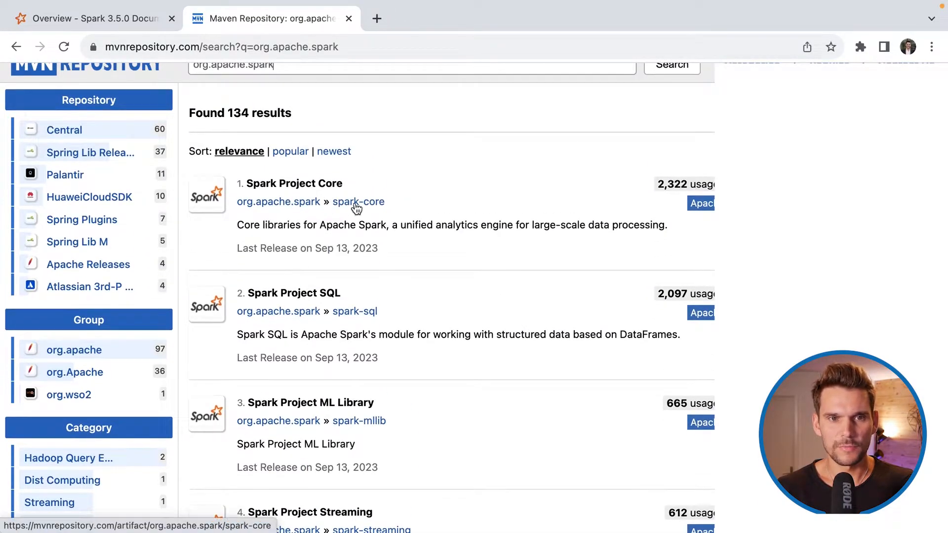
# Show the spark-core 3.5.0 (Scala 2.13) artifact page with its SBT dependency line.
pyautogui.click(358, 202)
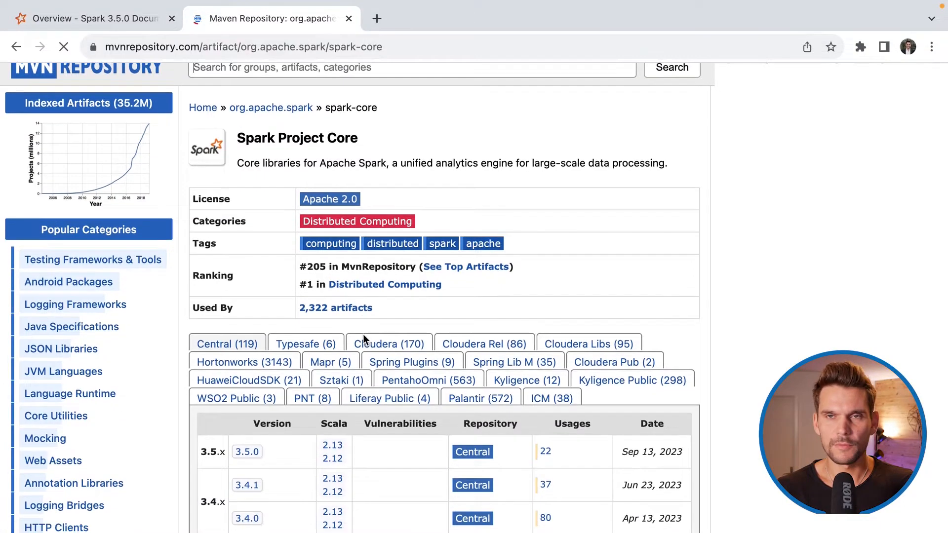
pyautogui.scroll(-3)
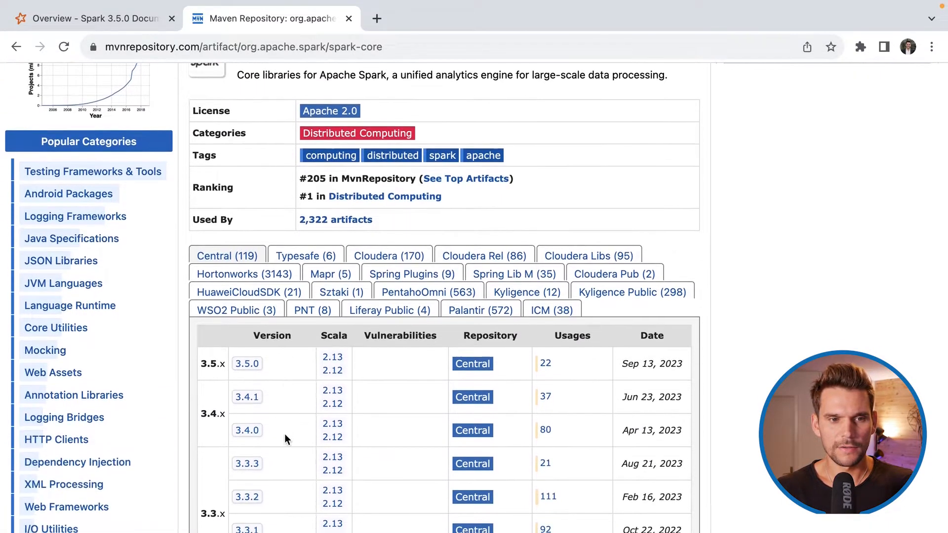
pyautogui.moveTo(247, 364)
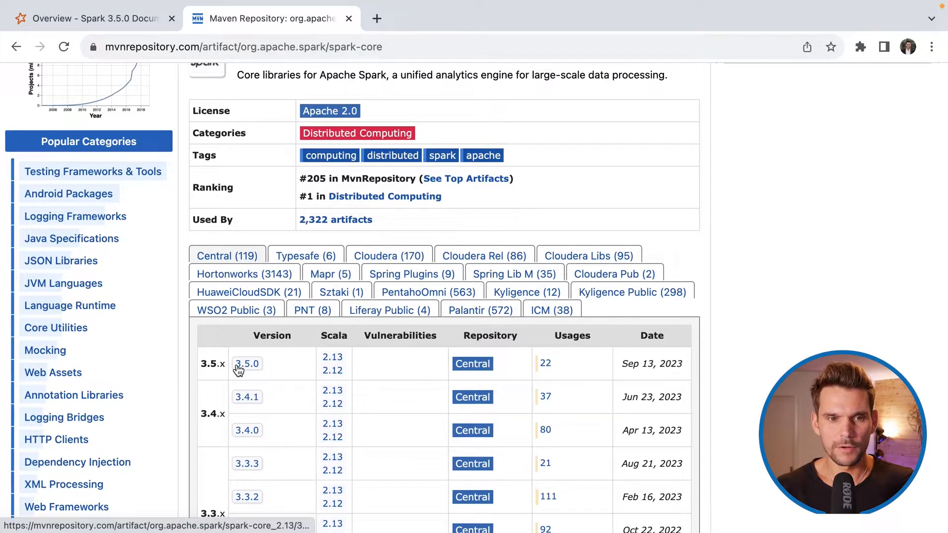
pyautogui.click(247, 364)
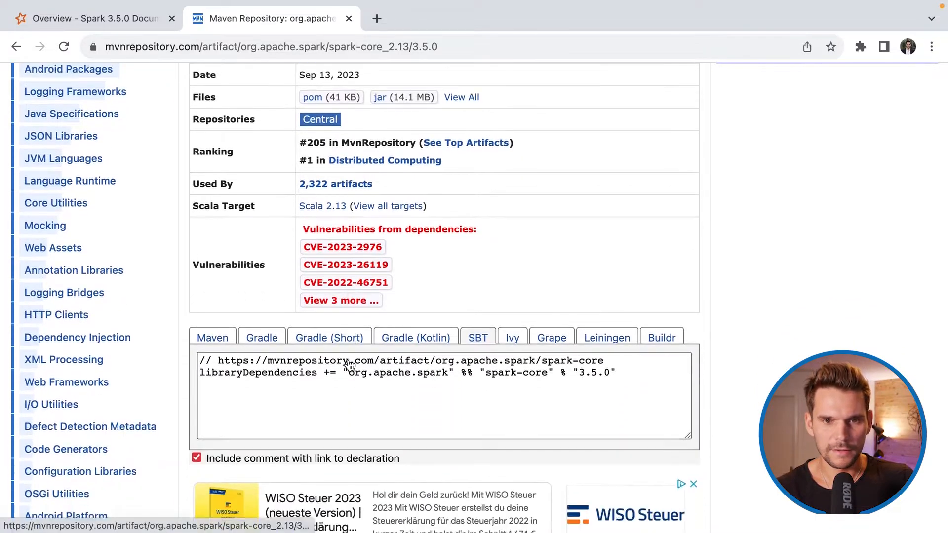
pyautogui.scroll(-3)
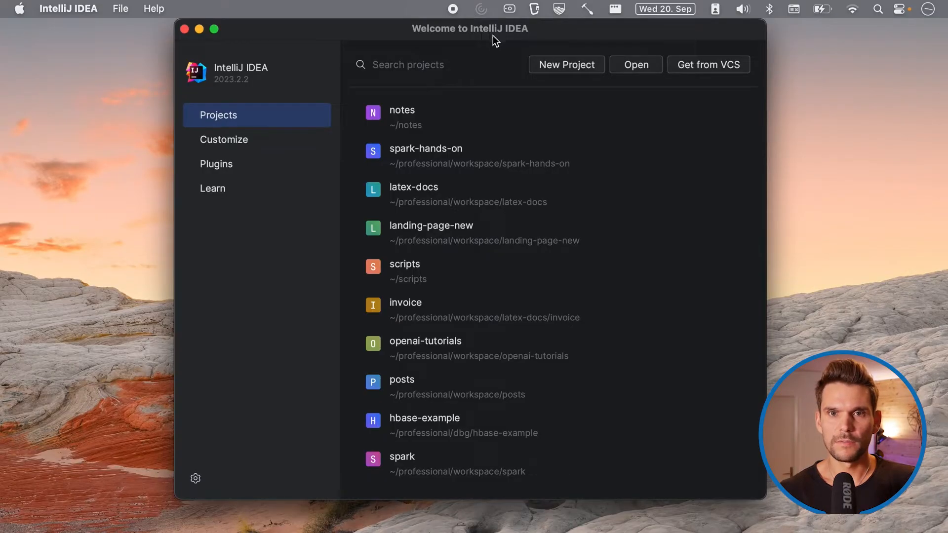
# Begin a new Scala sbt project in a maximized dialog, named spark-video-course.
pyautogui.click(567, 64)
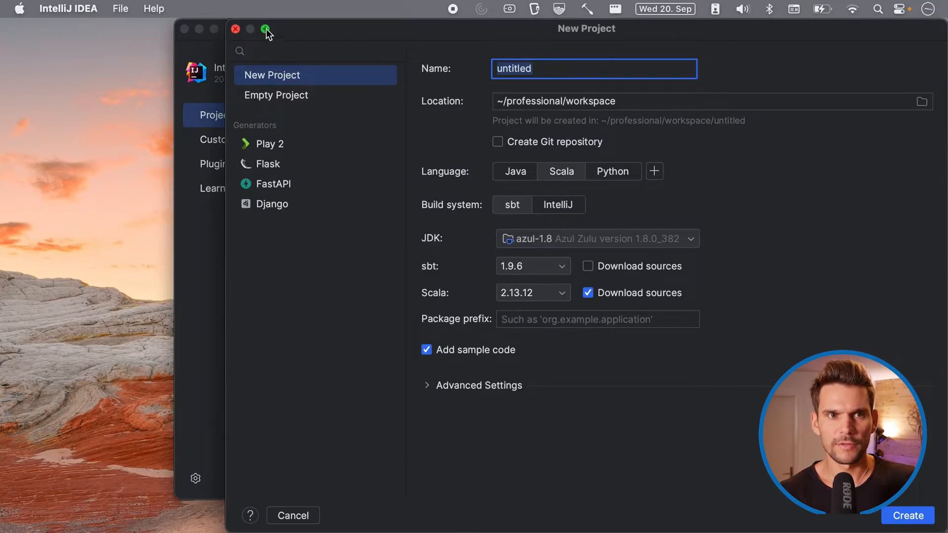
pyautogui.click(262, 29)
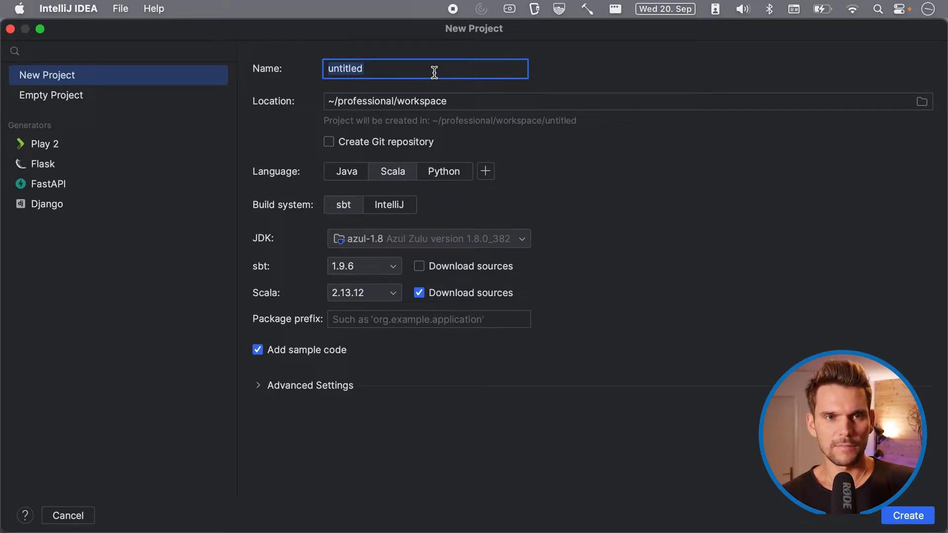
pyautogui.write('sp')
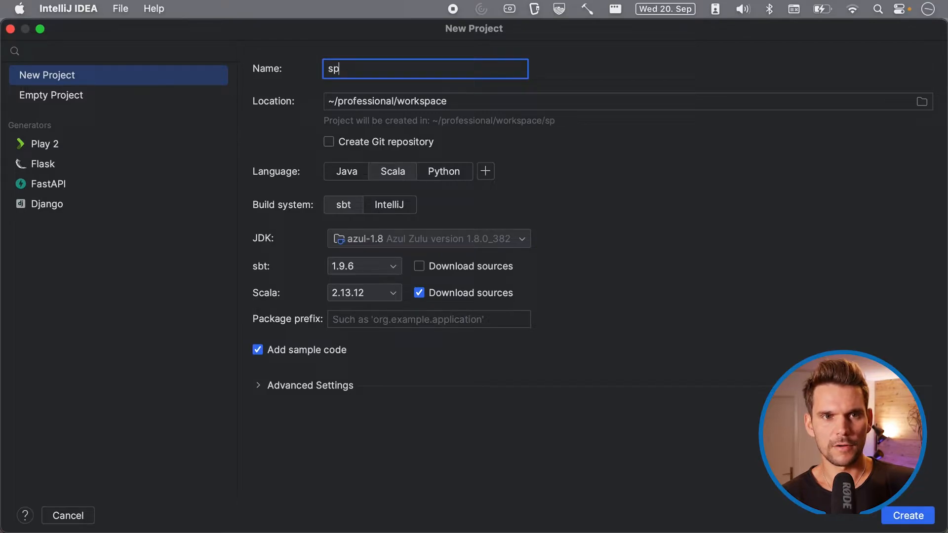
pyautogui.write('at')
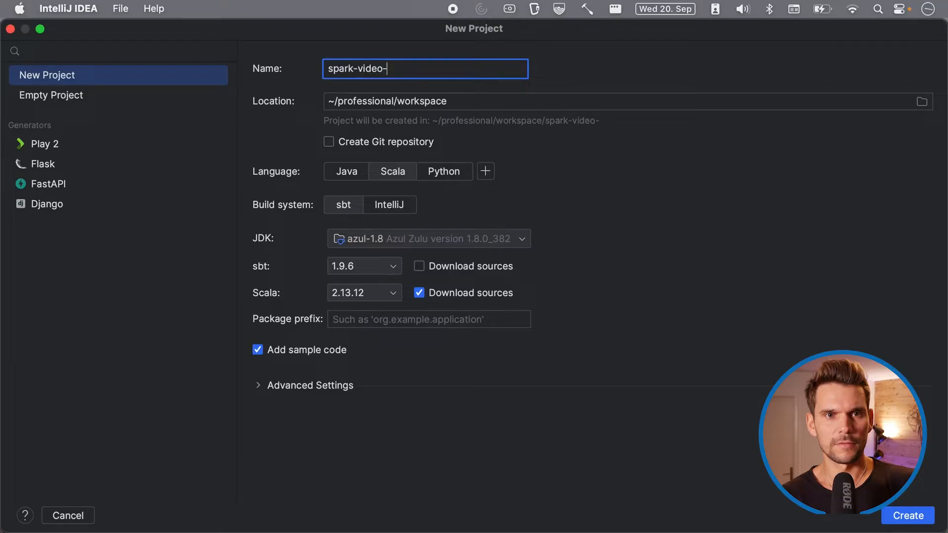
pyautogui.write('course')
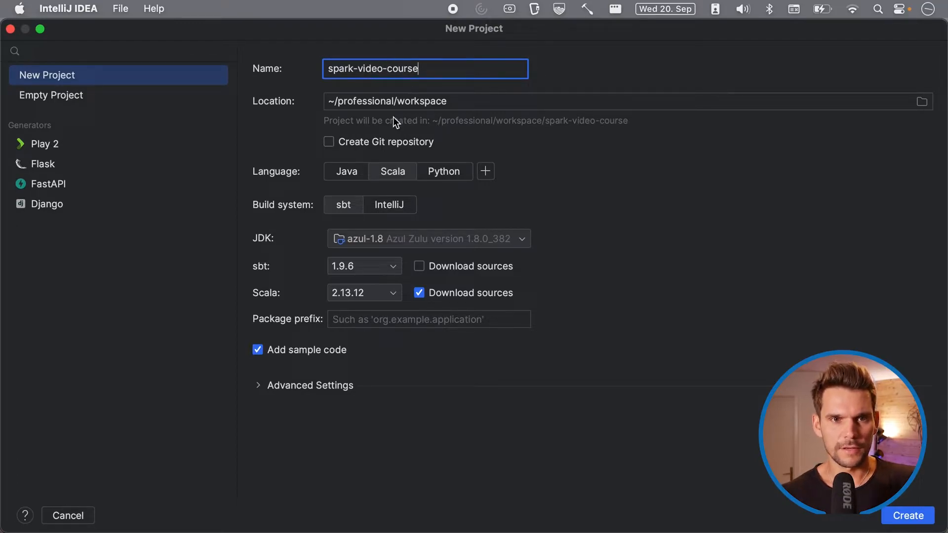
pyautogui.moveTo(392, 182)
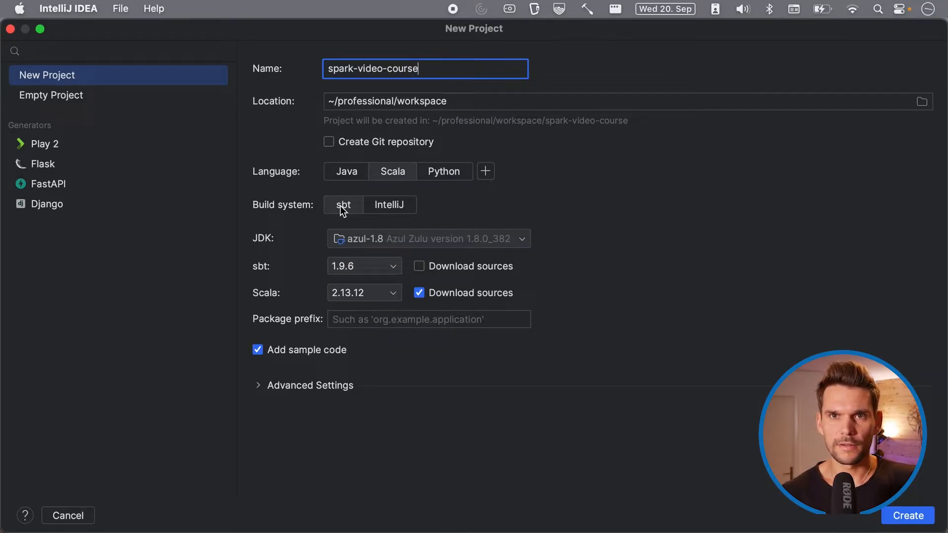
# Choose the azul-17 (Zulu 17.0.8) JDK and Scala 2.13.12, keeping sbt 1.9.6.
pyautogui.click(429, 237)
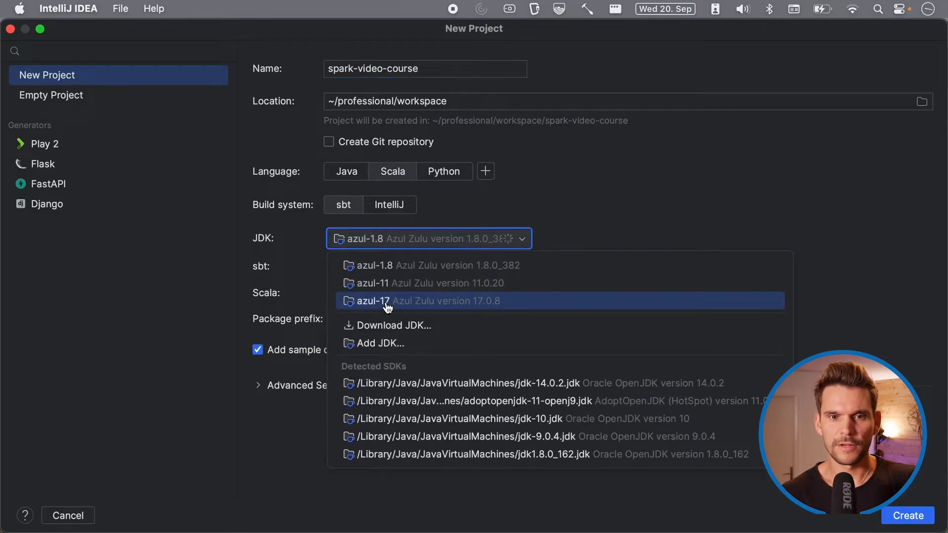
pyautogui.click(384, 302)
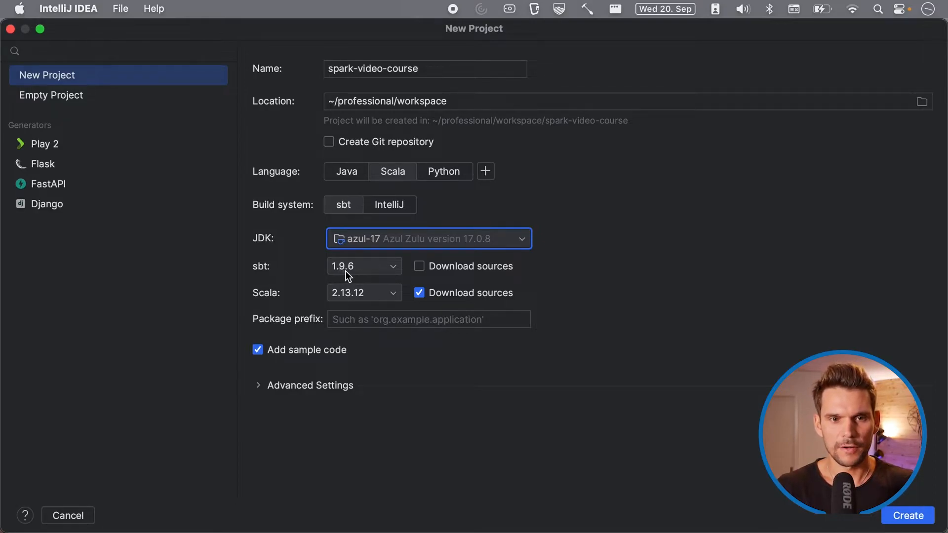
pyautogui.moveTo(362, 277)
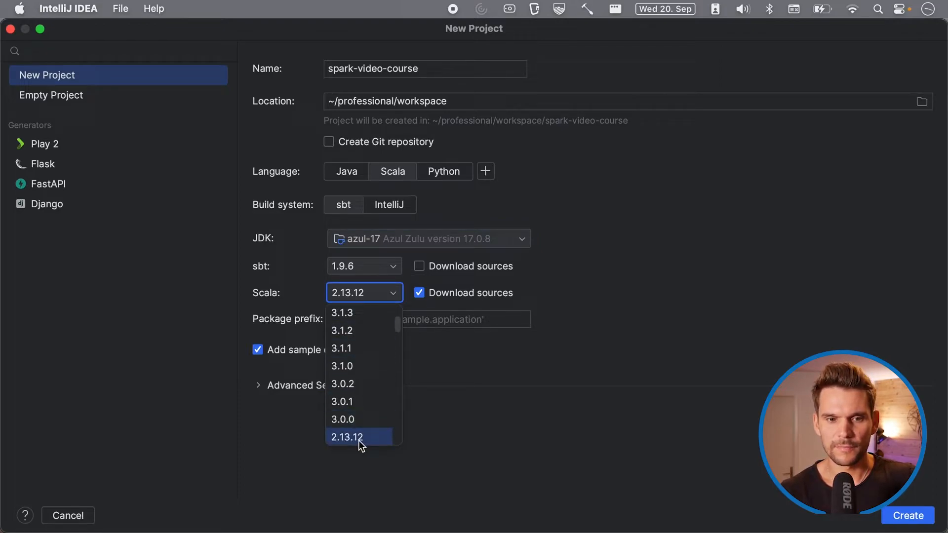
pyautogui.click(353, 436)
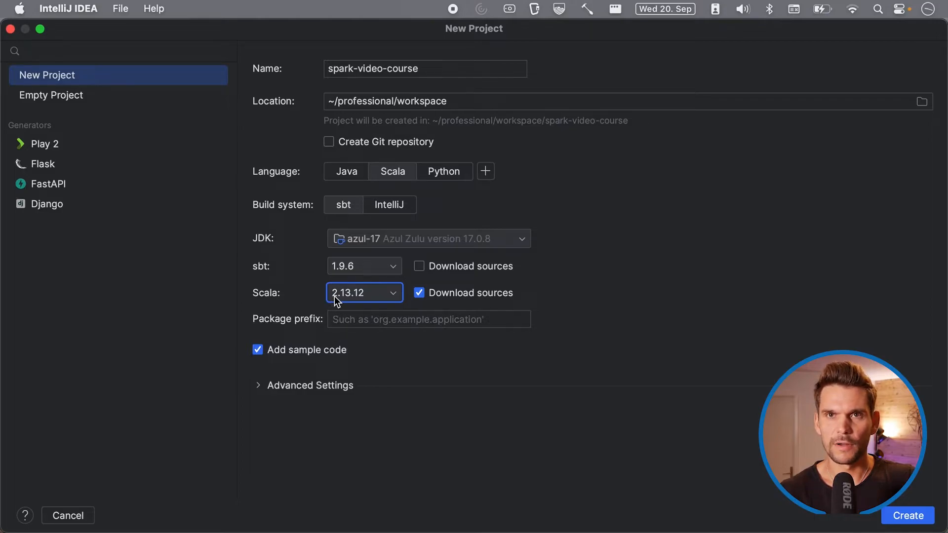
pyautogui.moveTo(362, 304)
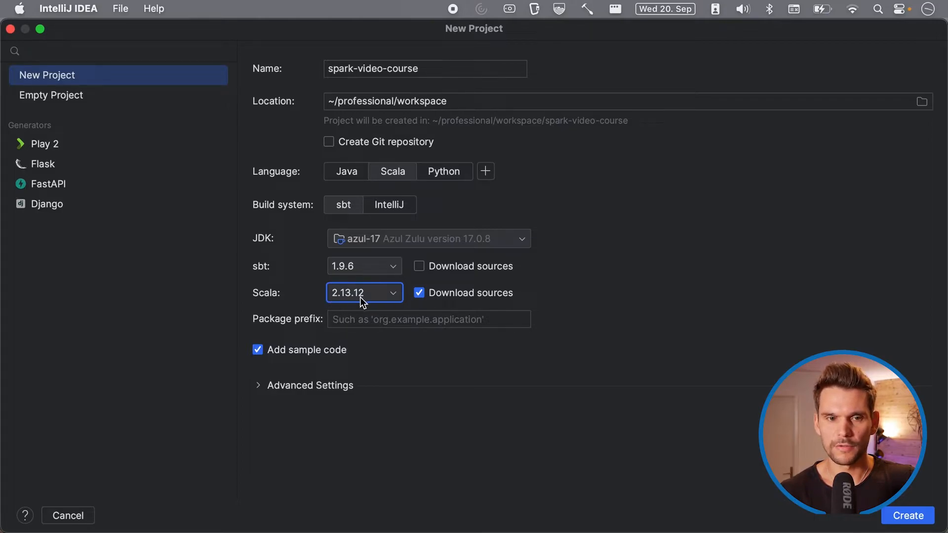
pyautogui.click(428, 319)
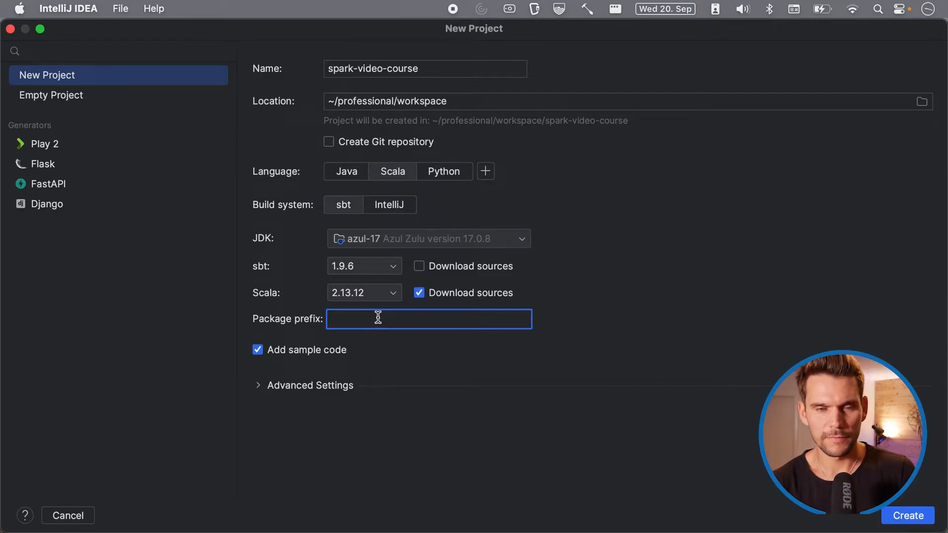
# Enter package prefix de.philippbrunenberg.sparkvideocourse and create the project.
pyautogui.write('de.')
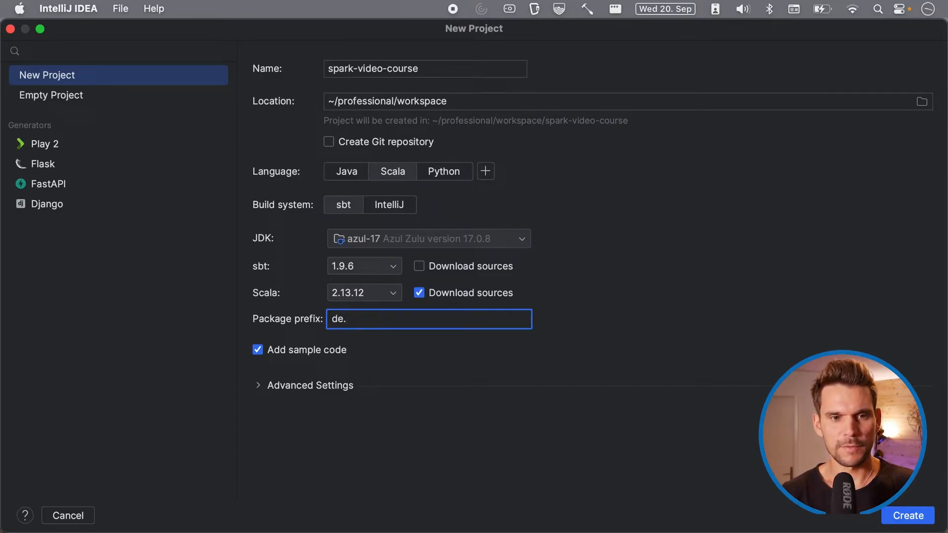
pyautogui.write('philippbrun')
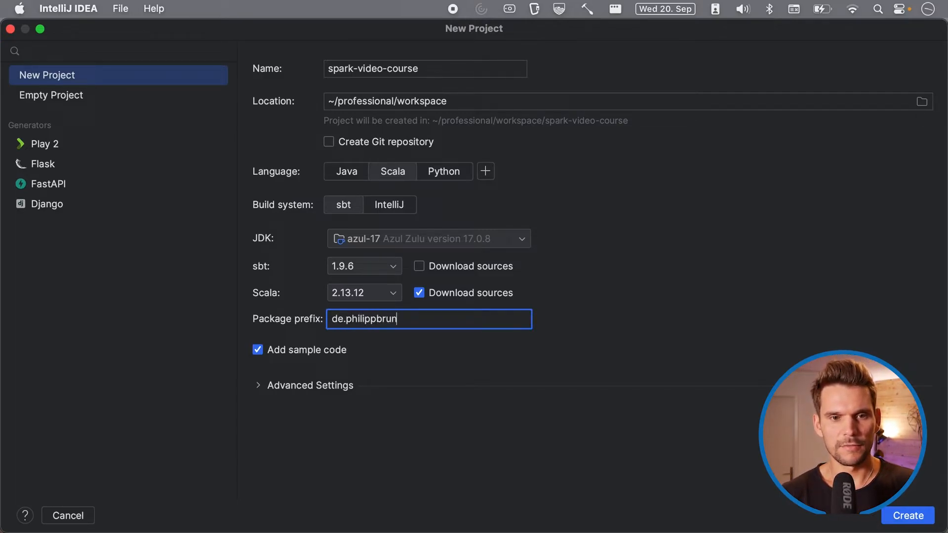
pyautogui.write('enberg')
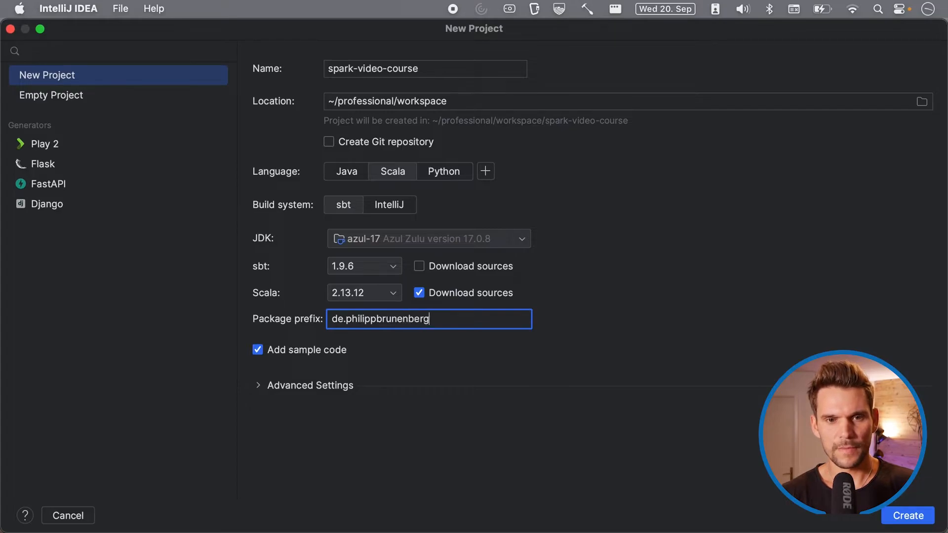
pyautogui.write('.spark')
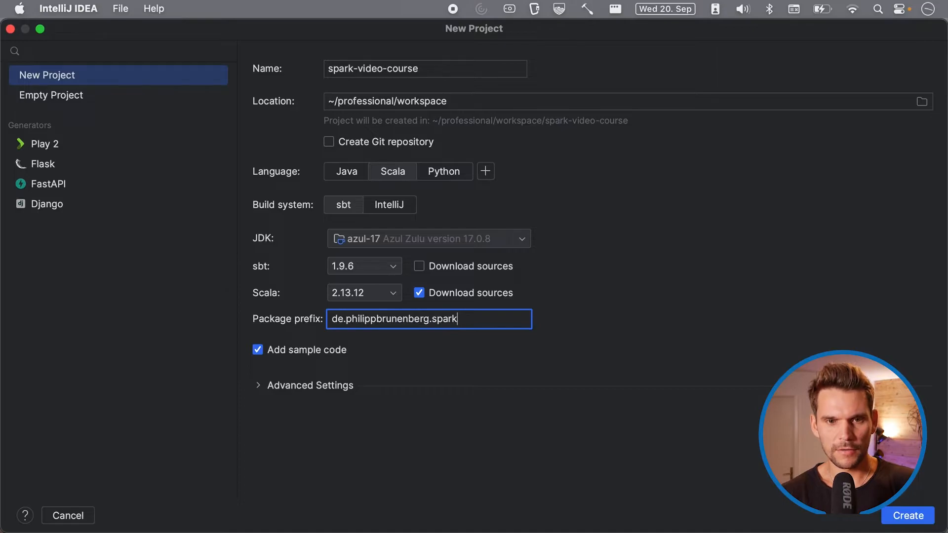
pyautogui.write('vidoe')
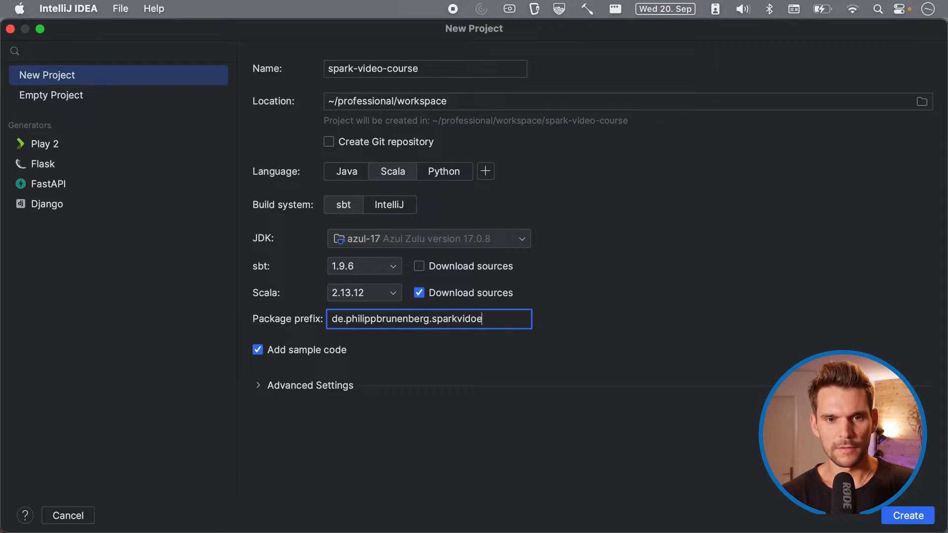
pyautogui.write('ocourse')
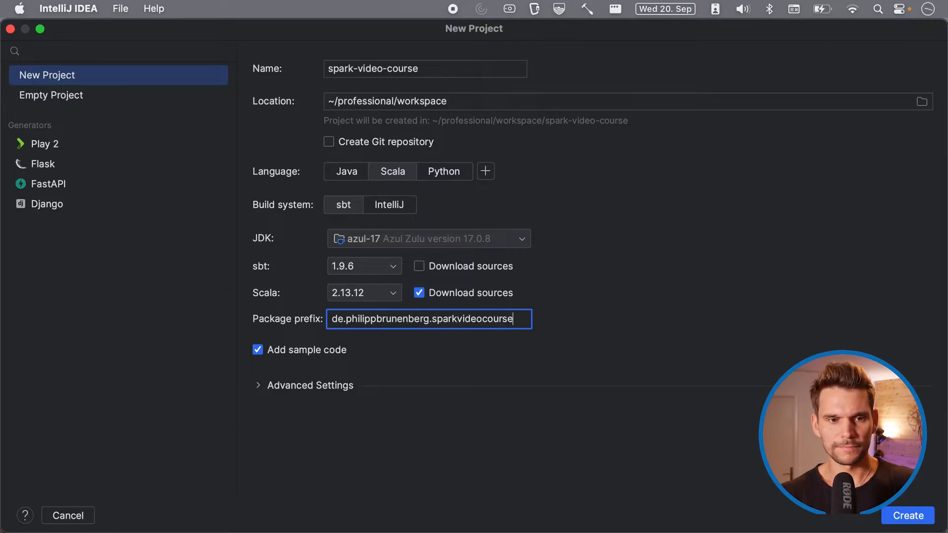
pyautogui.moveTo(550, 442)
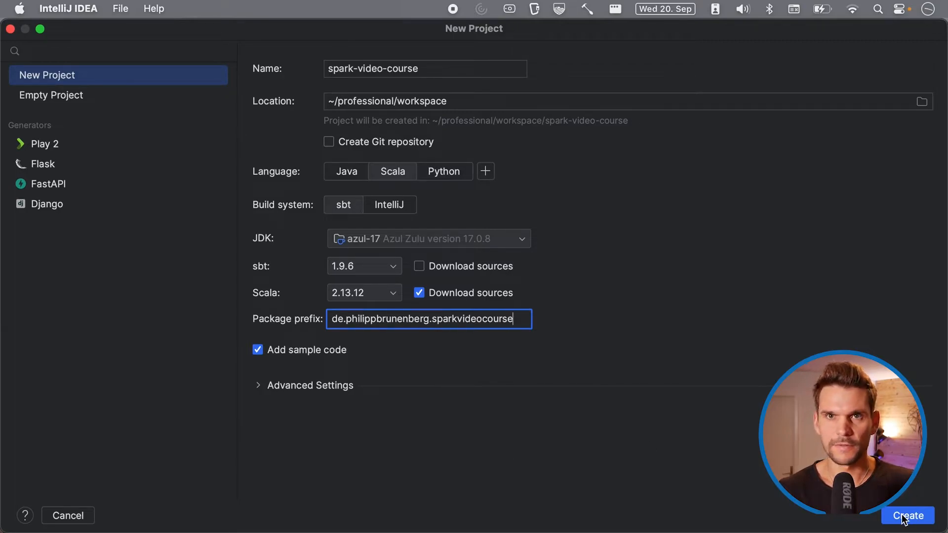
pyautogui.click(907, 516)
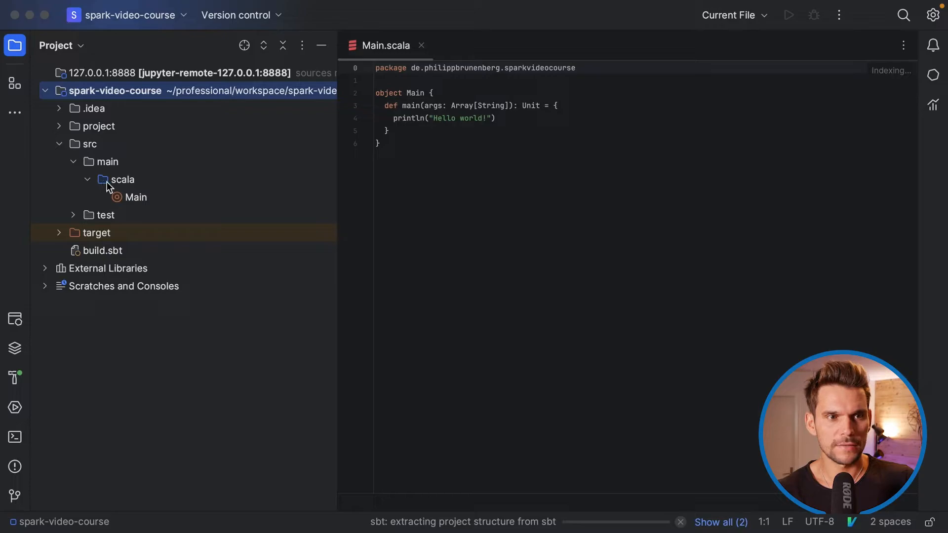
# Inspect src/main/scala in the Project tree, then bring build.sbt into the editor.
pyautogui.click(122, 180)
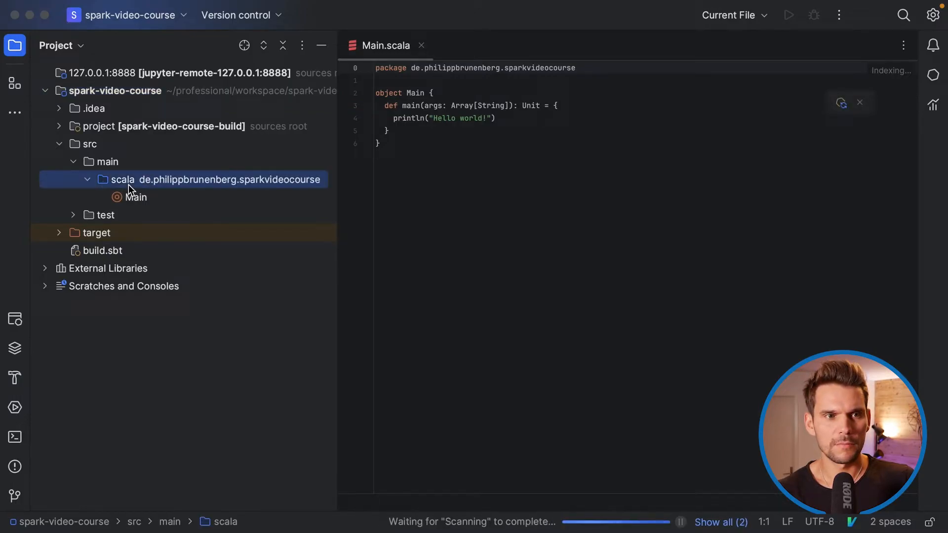
pyautogui.moveTo(225, 191)
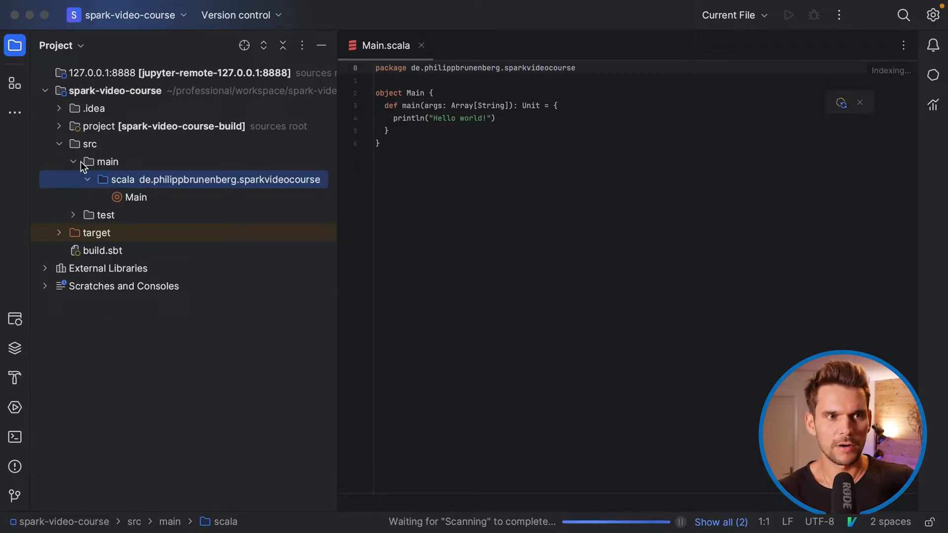
pyautogui.click(59, 161)
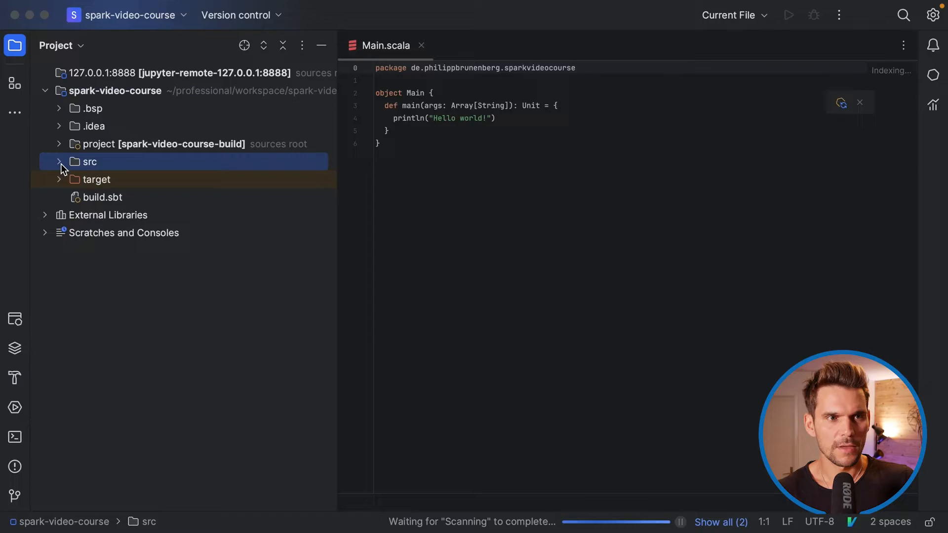
pyautogui.doubleClick(102, 196)
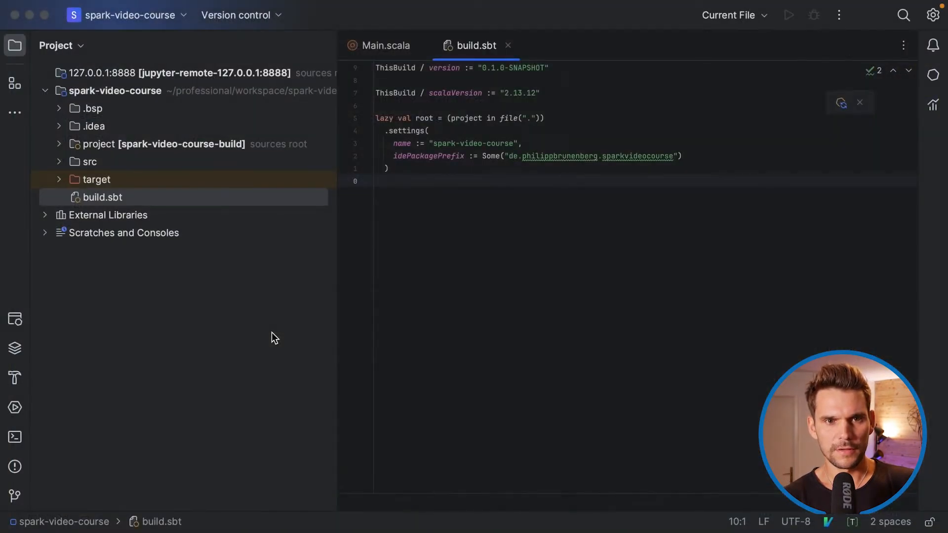
# Add libraryDependencies += "org.apache.spark" %% "spark-core" % "3.5.0" to build.sbt.
pyautogui.write('libraryDependencies += "org.apache.spark" %% "spark-core" % "3.5.0"')
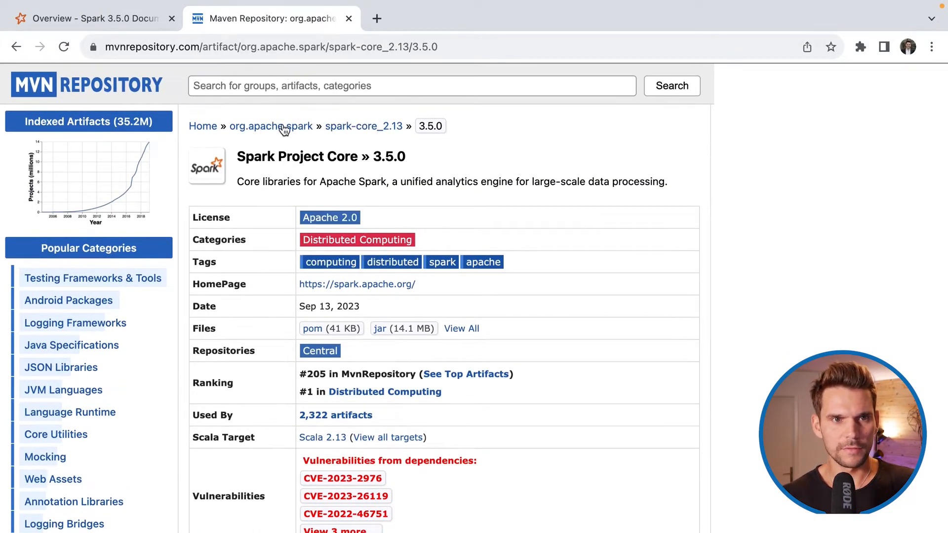
# Navigate to spark-sql 3.5.0 under org.apache.spark and copy its sbt dependency snippet.
pyautogui.click(270, 127)
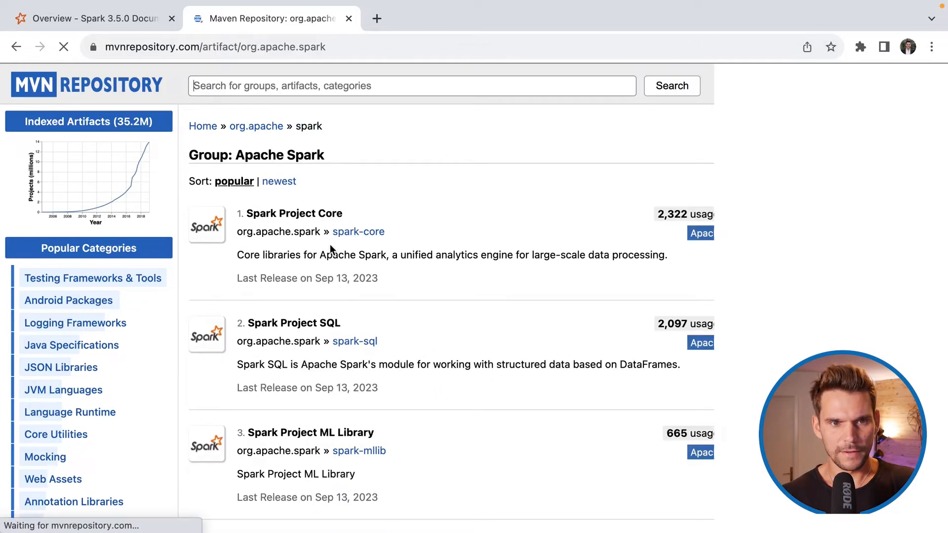
pyautogui.scroll(-3)
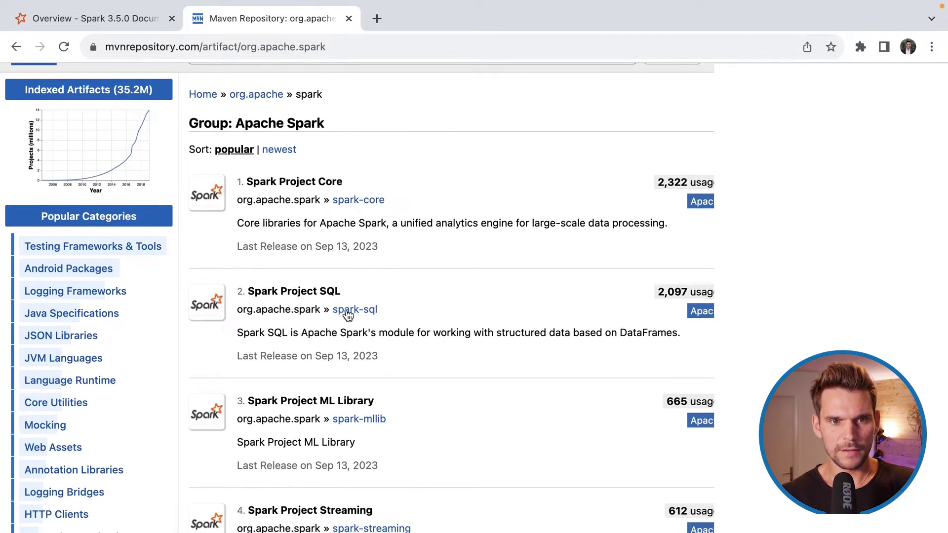
pyautogui.click(354, 309)
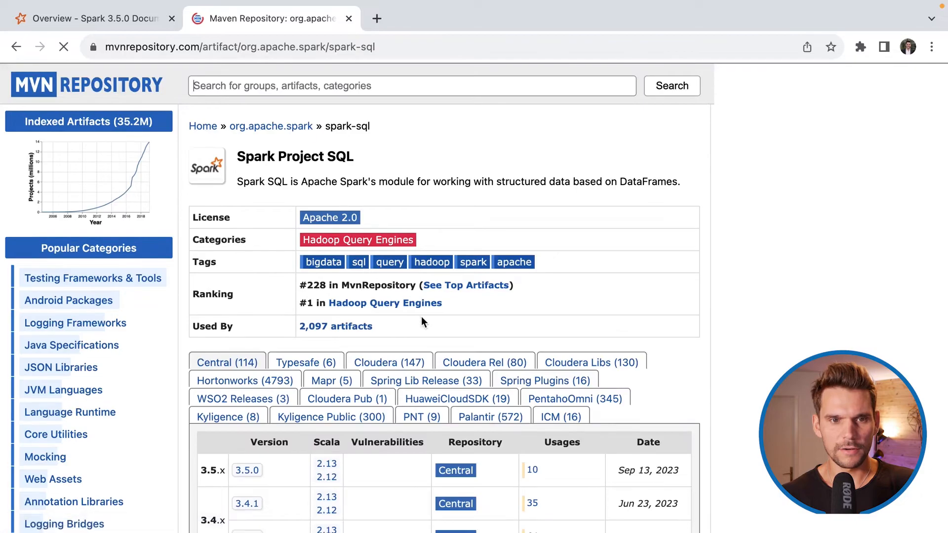
pyautogui.scroll(-3)
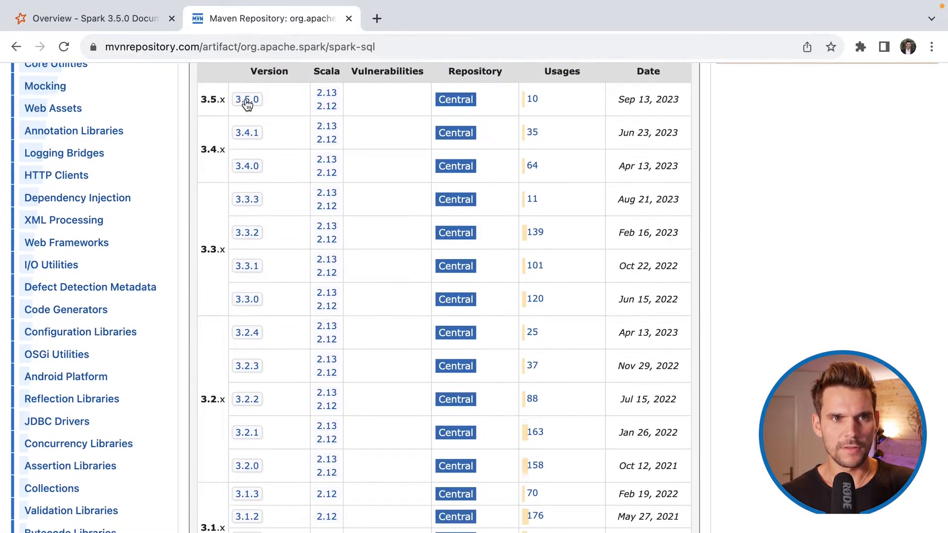
pyautogui.click(247, 99)
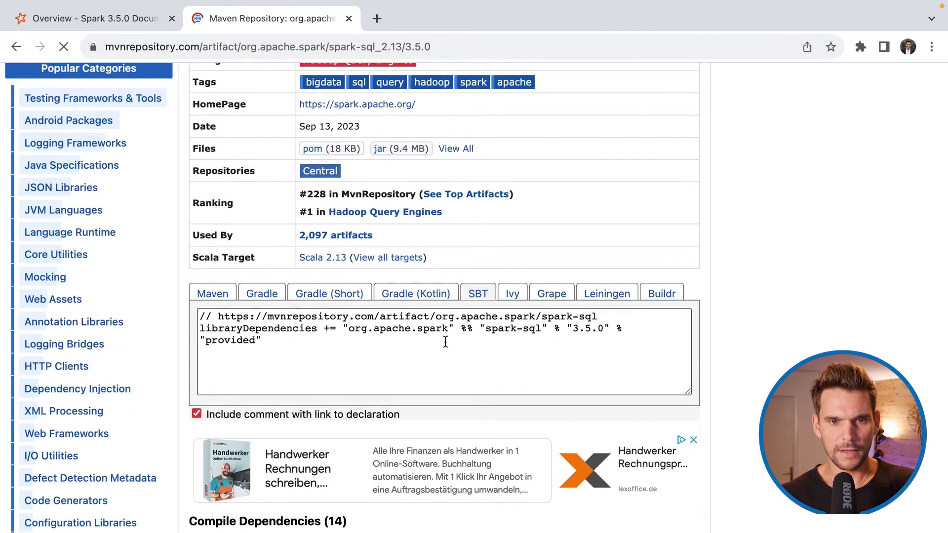
pyautogui.click(445, 344)
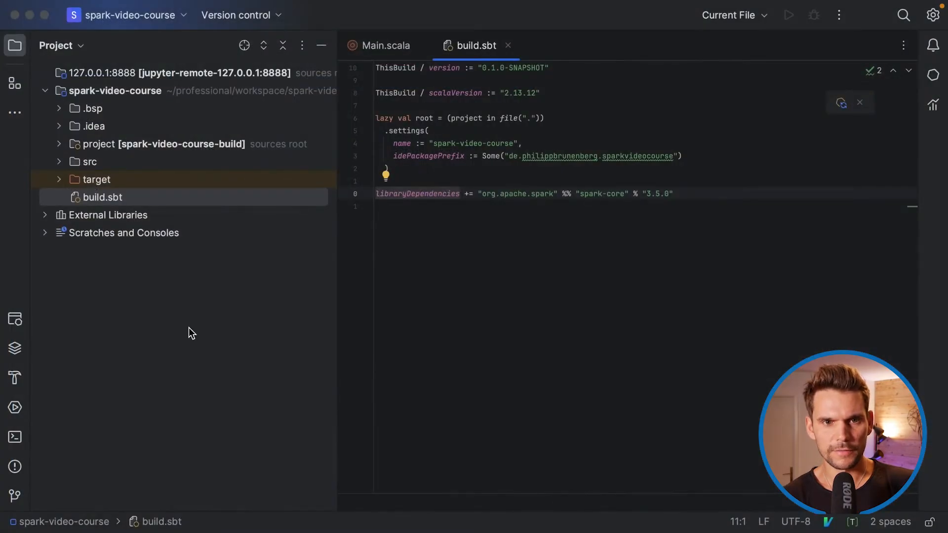
# Add the spark-sql 3.5.0 provided dependency and wrap both Spark dependencies in libraryDependencies ++= Seq(...).
pyautogui.write('libraryDependencies += "org.apache.spark" %% "spark-sql" % "3.5.0" % "provided"')
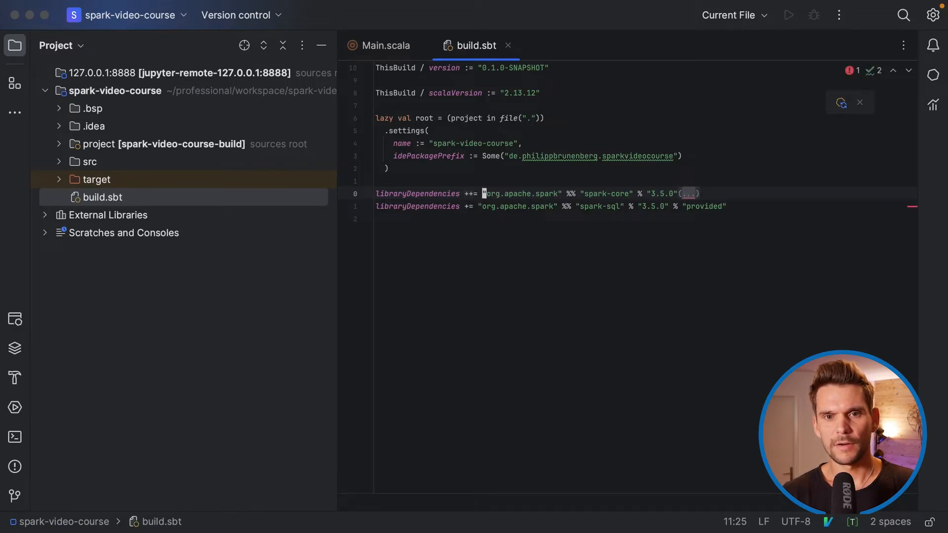
pyautogui.write('Seq(')
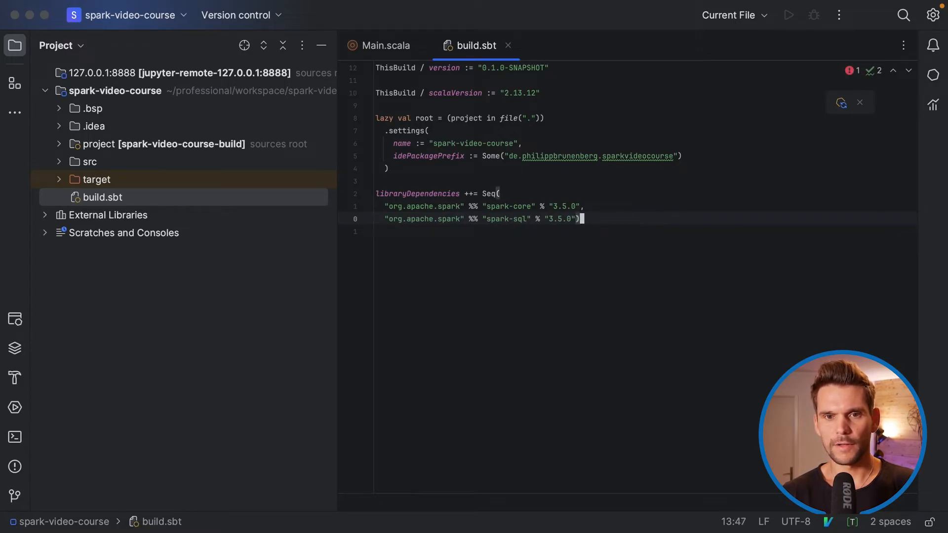
pyautogui.press('Return')
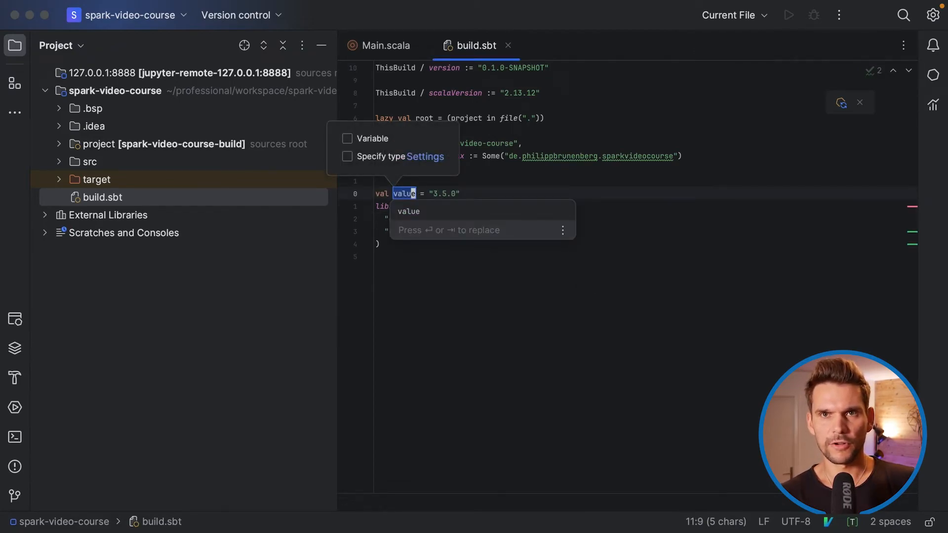
# Introduce val sparkVersion = "3.5.0" replacing the version in both Spark dependencies.
pyautogui.write('sparkVersion')
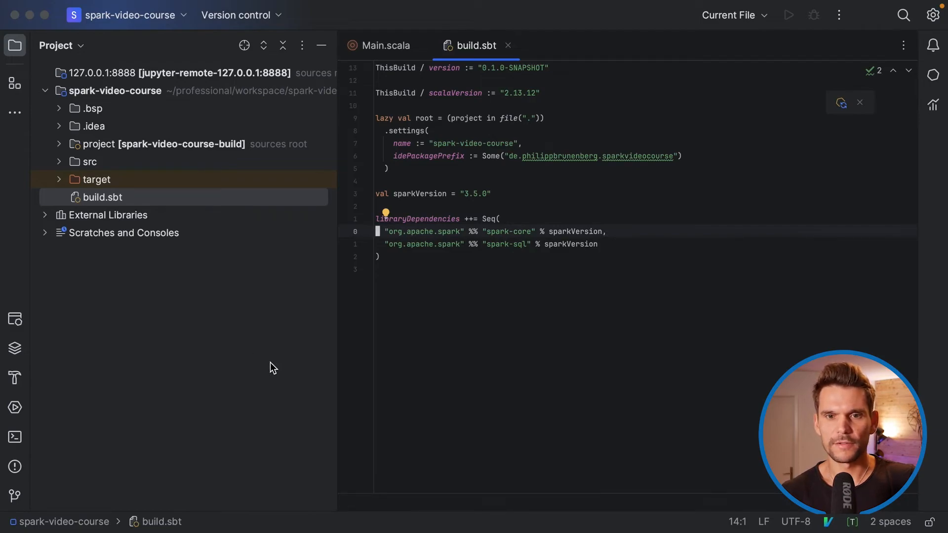
pyautogui.moveTo(583, 239)
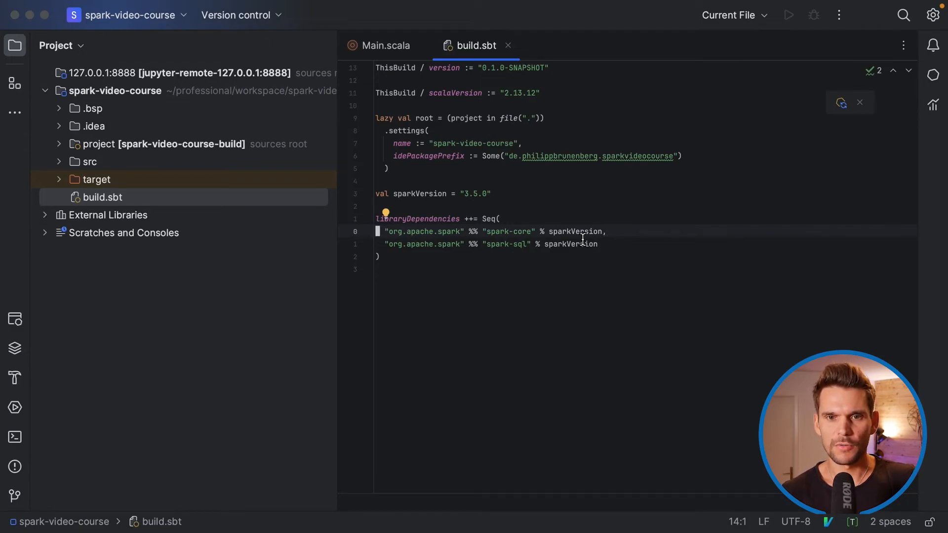
pyautogui.moveTo(574, 254)
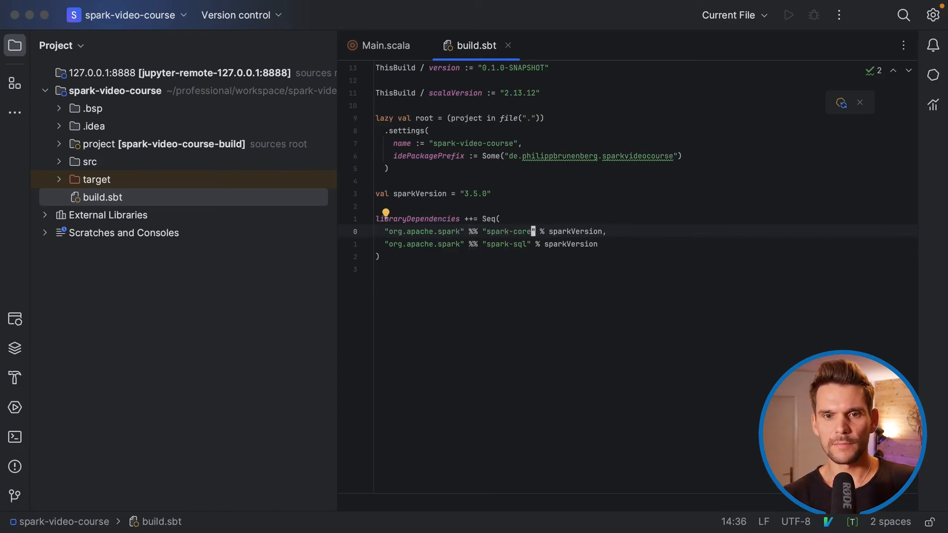
# Append the _2.13 Scala suffix to the spark-core artifact name in build.sbt.
pyautogui.write('_2.13')
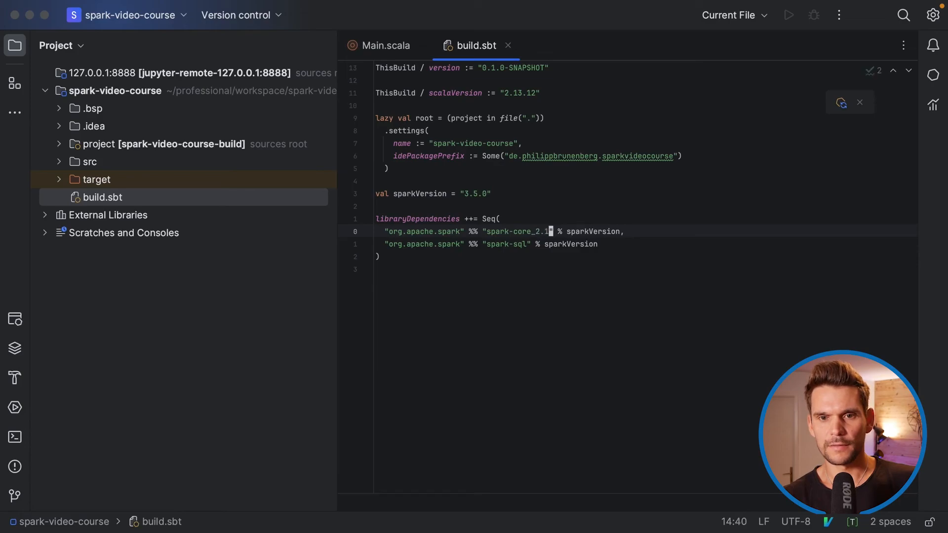